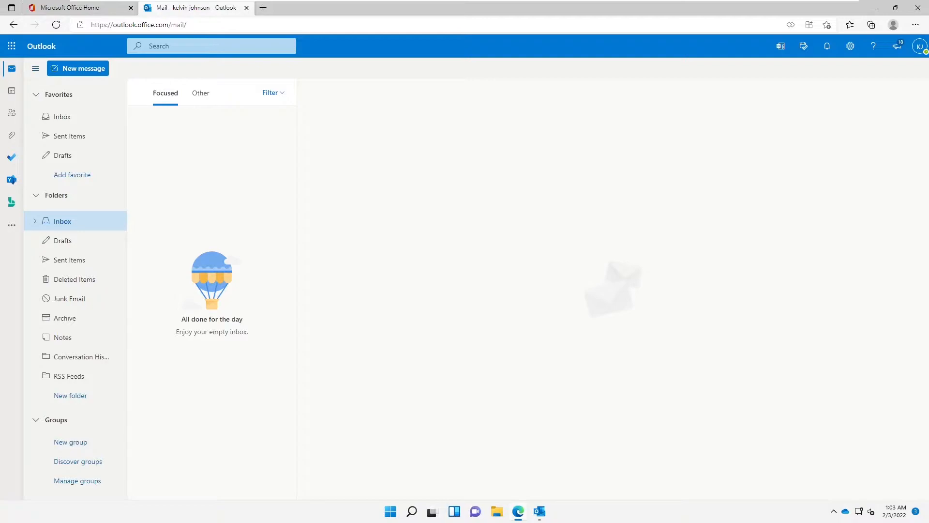
{"action": "mouse_move", "coordinate": [331, 111]}
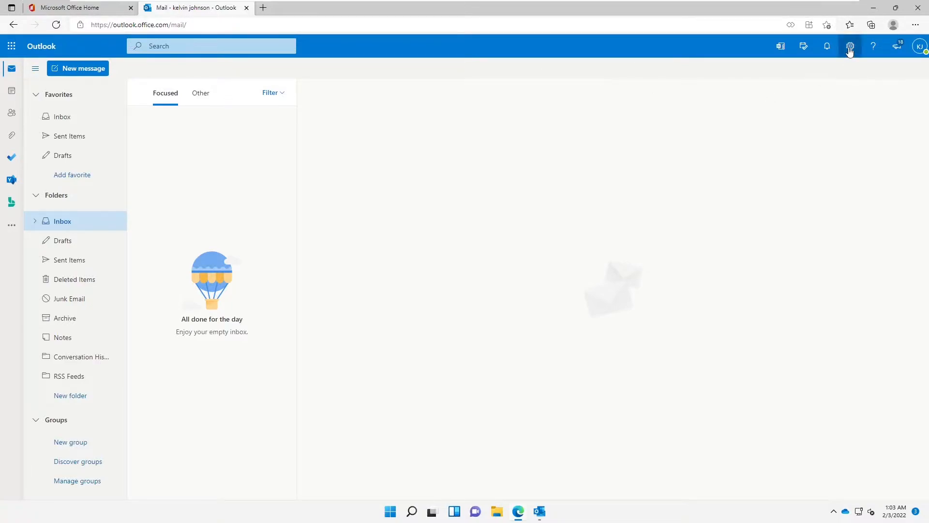
Step: Go from the gear's quick settings panel to 'View all Outlook settings'
{"action": "left_click", "coordinate": [849, 46]}
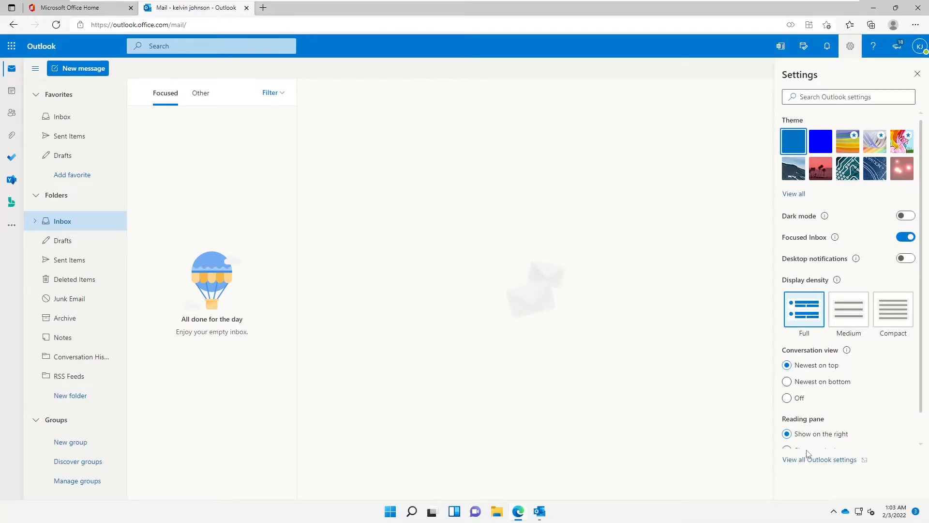
{"action": "mouse_move", "coordinate": [809, 461]}
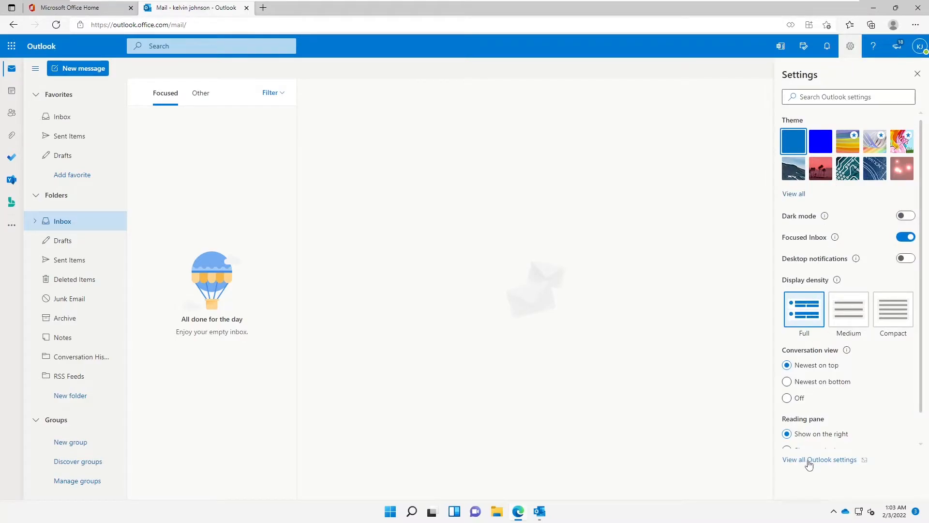
{"action": "left_click", "coordinate": [820, 458]}
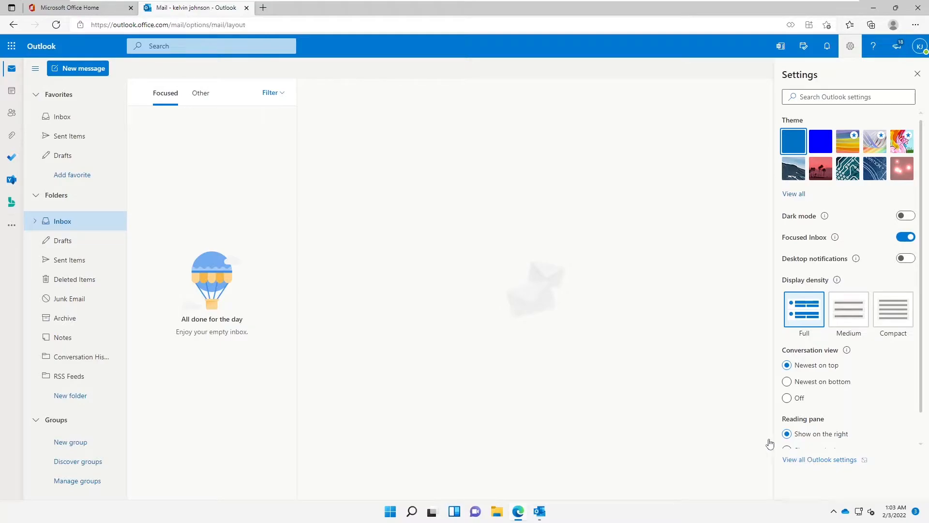
{"action": "mouse_move", "coordinate": [635, 336]}
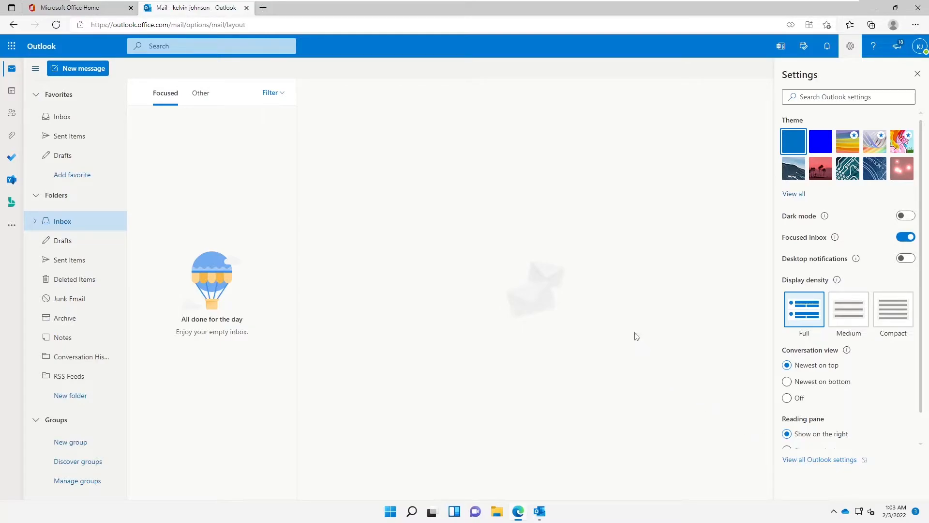
Step: Reach the Notifications page under General in the full settings window
{"action": "left_click", "coordinate": [820, 459]}
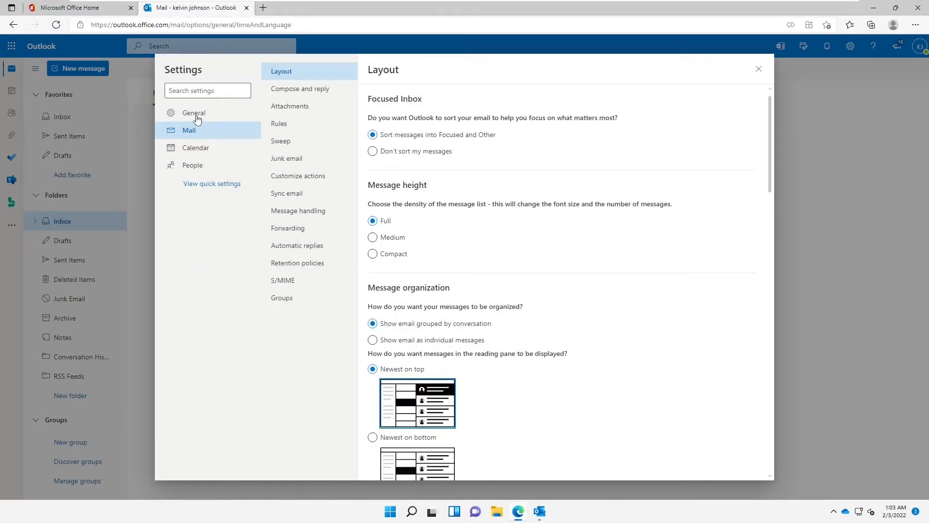
{"action": "left_click", "coordinate": [193, 112]}
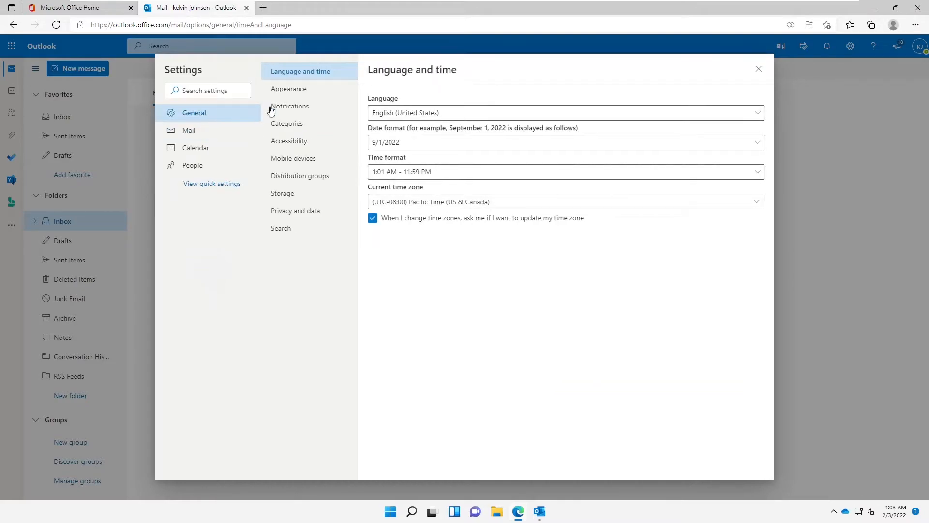
{"action": "left_click", "coordinate": [290, 106]}
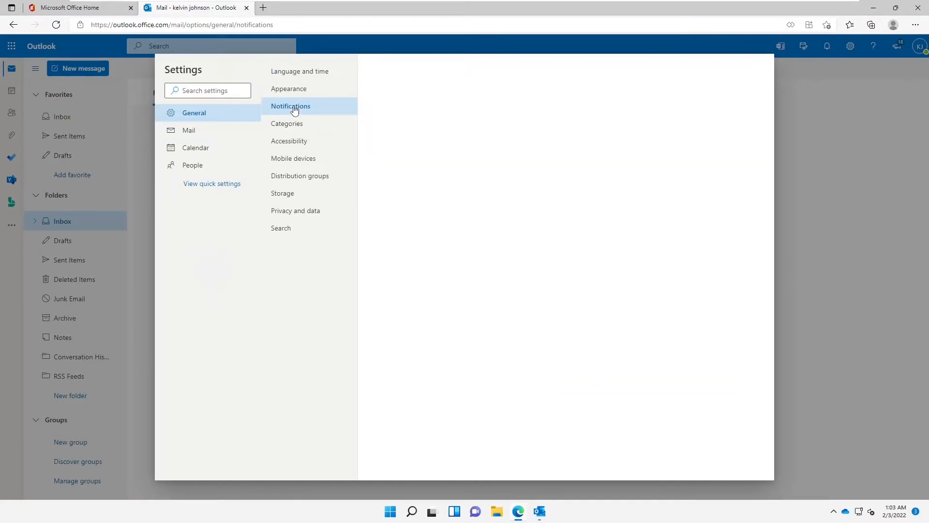
{"action": "left_click", "coordinate": [290, 105]}
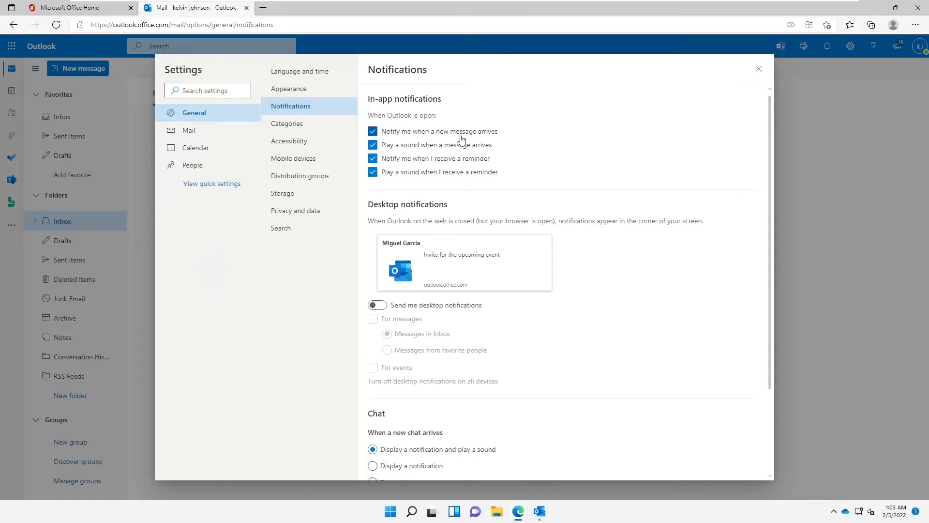
Step: Uncheck all four in-app options: new-message alert and sound, reminder alert and sound
{"action": "left_click", "coordinate": [372, 131]}
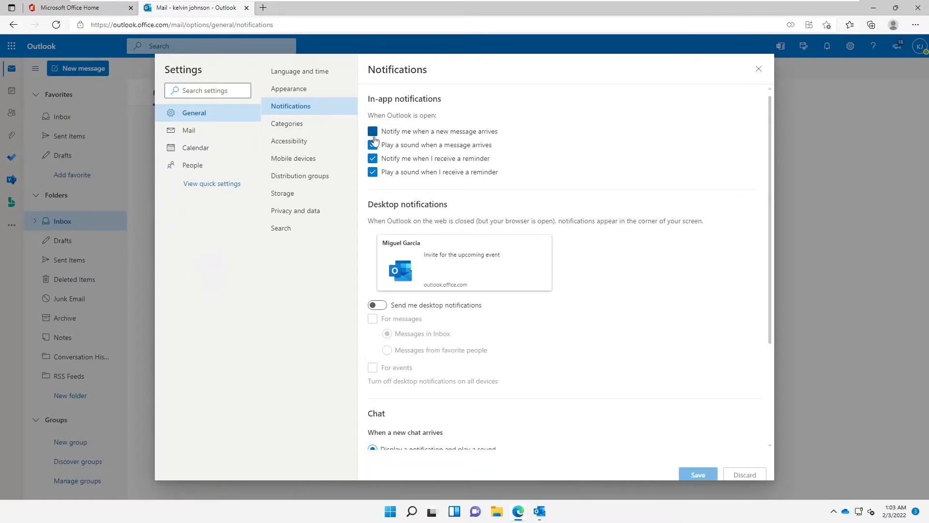
{"action": "left_click", "coordinate": [372, 130]}
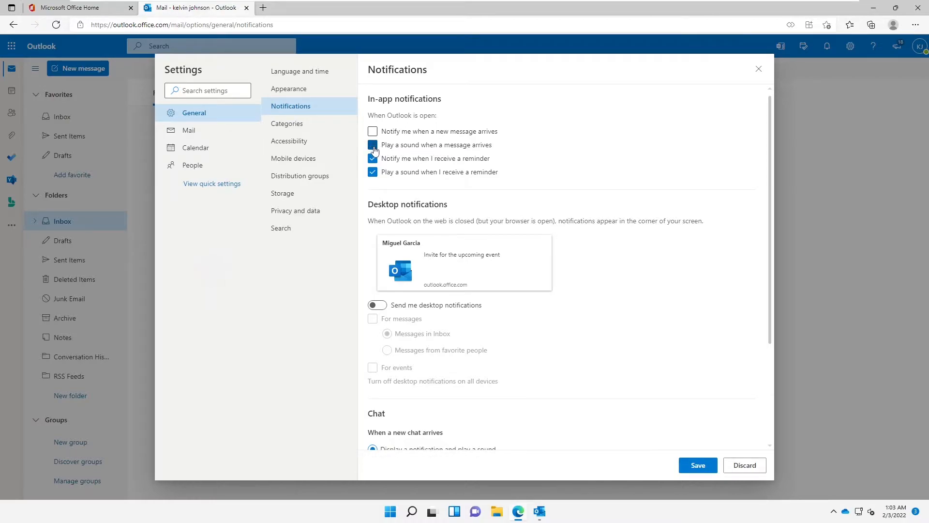
{"action": "left_click", "coordinate": [372, 144]}
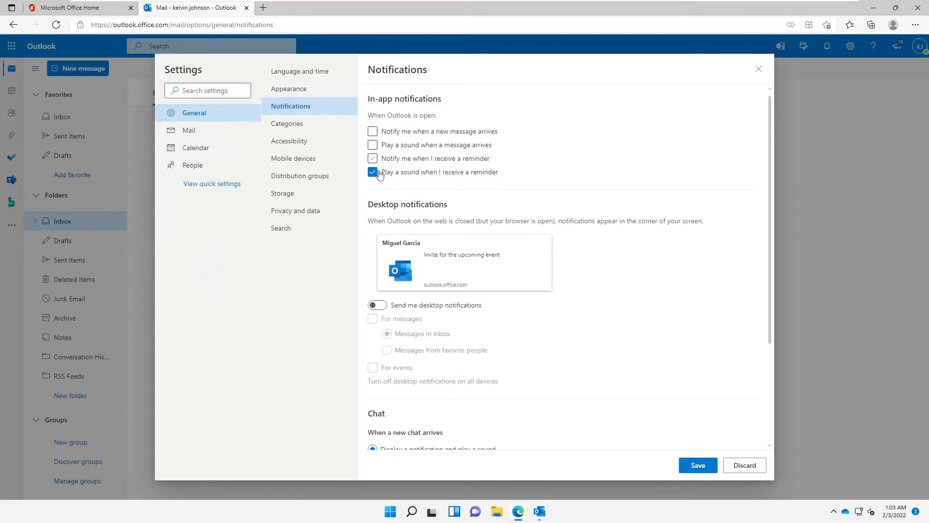
{"action": "left_click", "coordinate": [373, 158]}
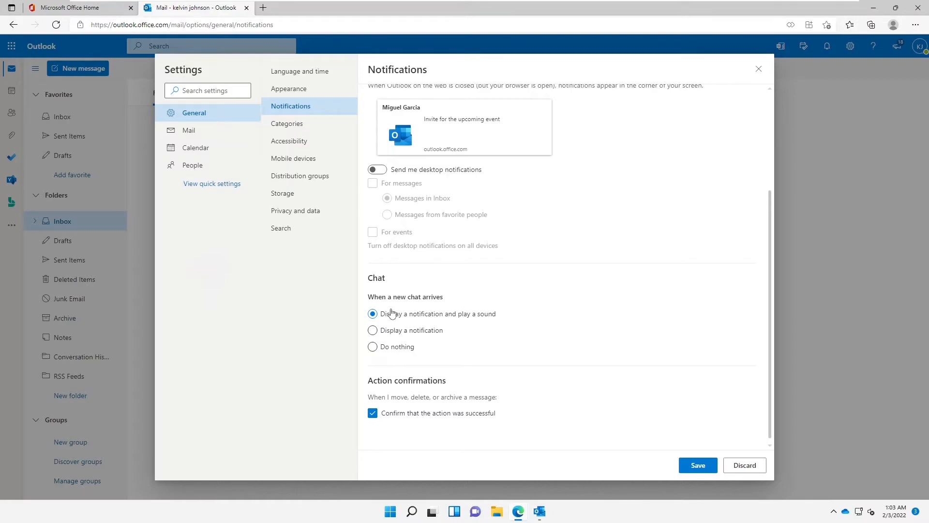
{"action": "mouse_move", "coordinate": [424, 304]}
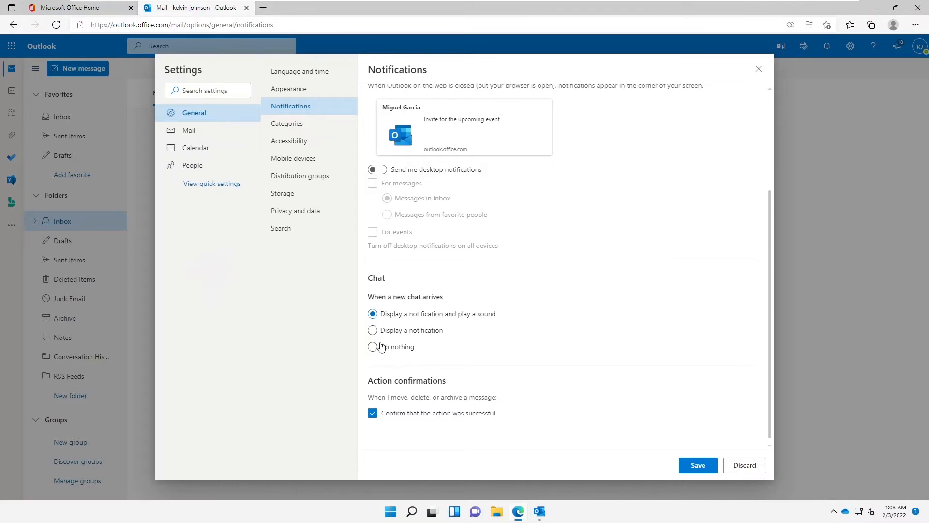
Step: Set the Chat notification option to 'Do nothing'
{"action": "left_click", "coordinate": [372, 346]}
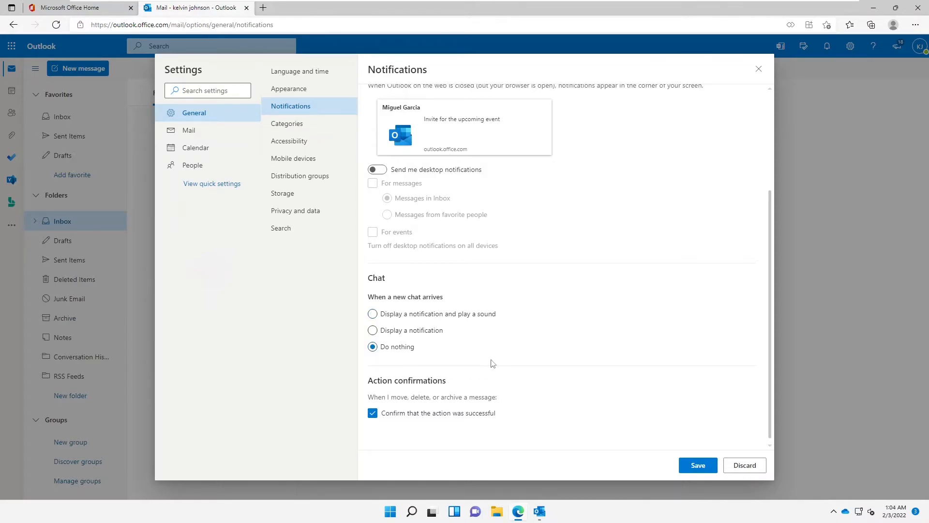
{"action": "mouse_move", "coordinate": [437, 421]}
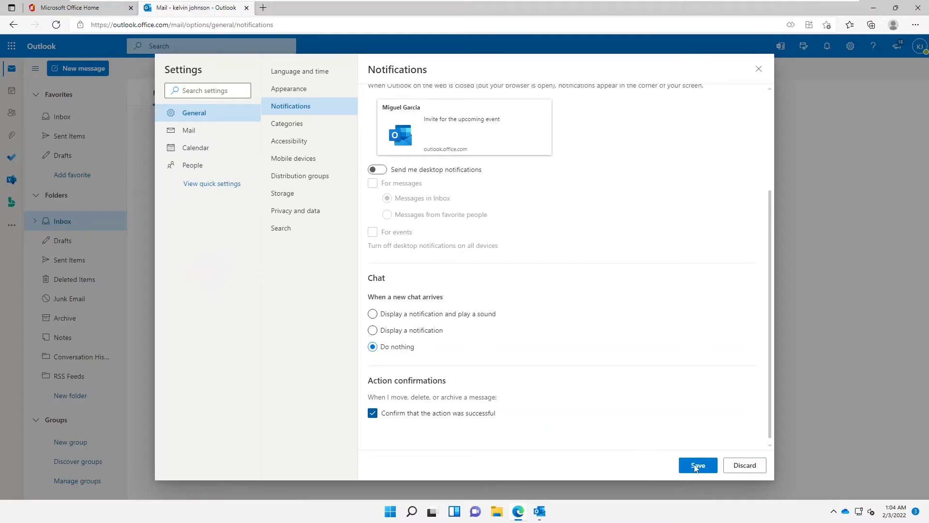
Step: Save the updated notification settings
{"action": "left_click", "coordinate": [698, 464]}
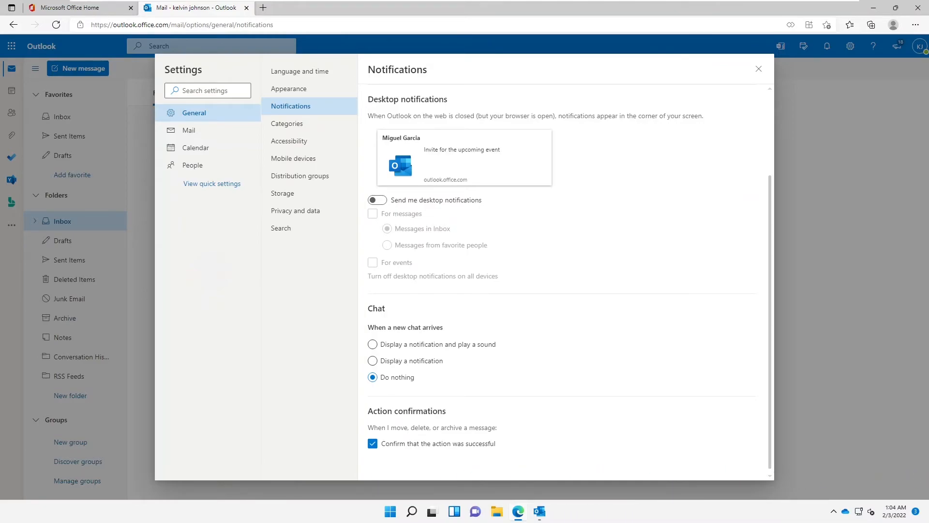
{"action": "mouse_move", "coordinate": [184, 200]}
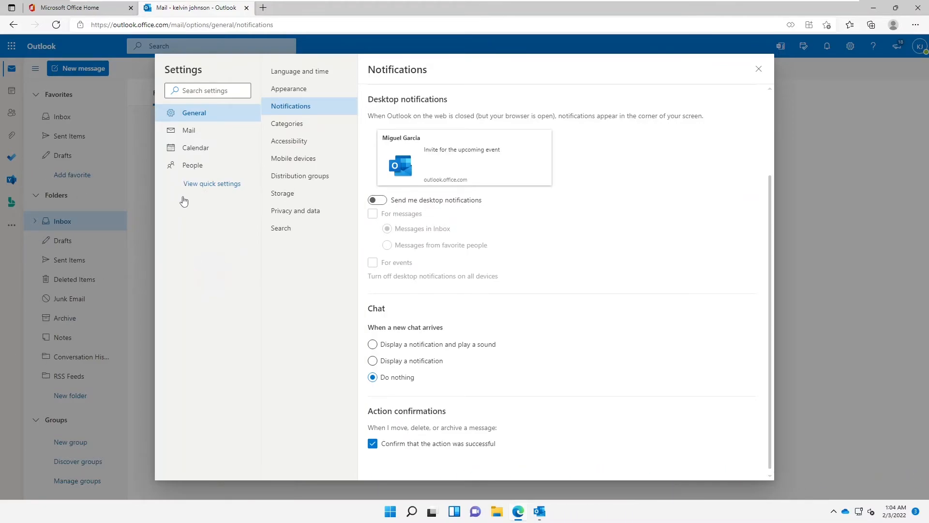
{"action": "mouse_move", "coordinate": [192, 228]}
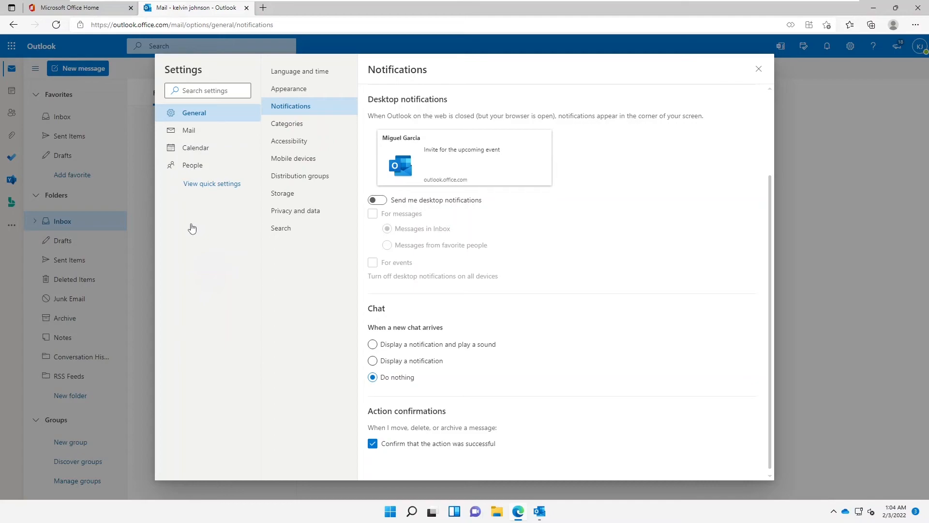
{"action": "mouse_move", "coordinate": [177, 251]}
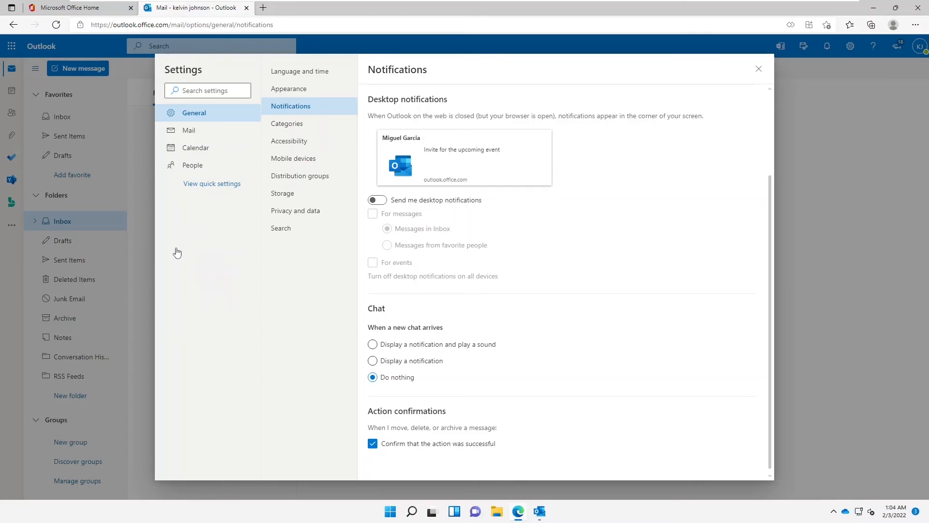
{"action": "mouse_move", "coordinate": [176, 264]}
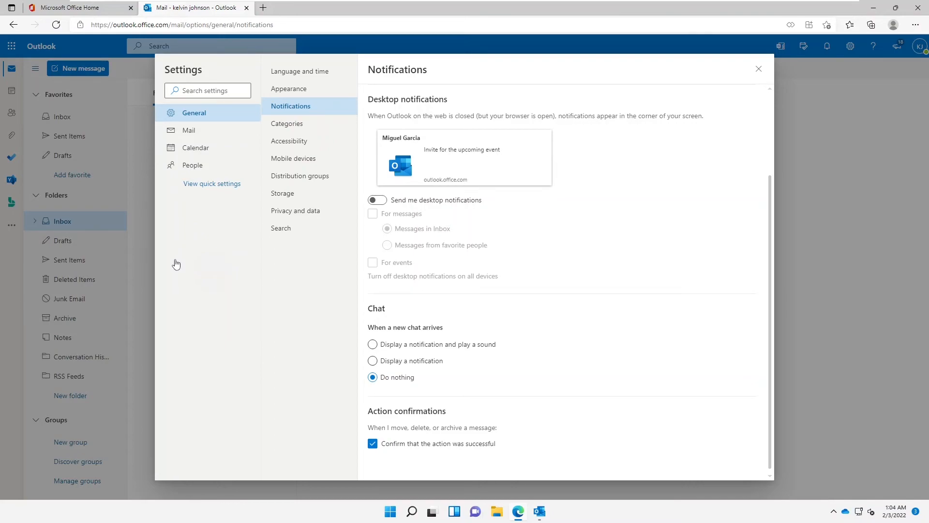